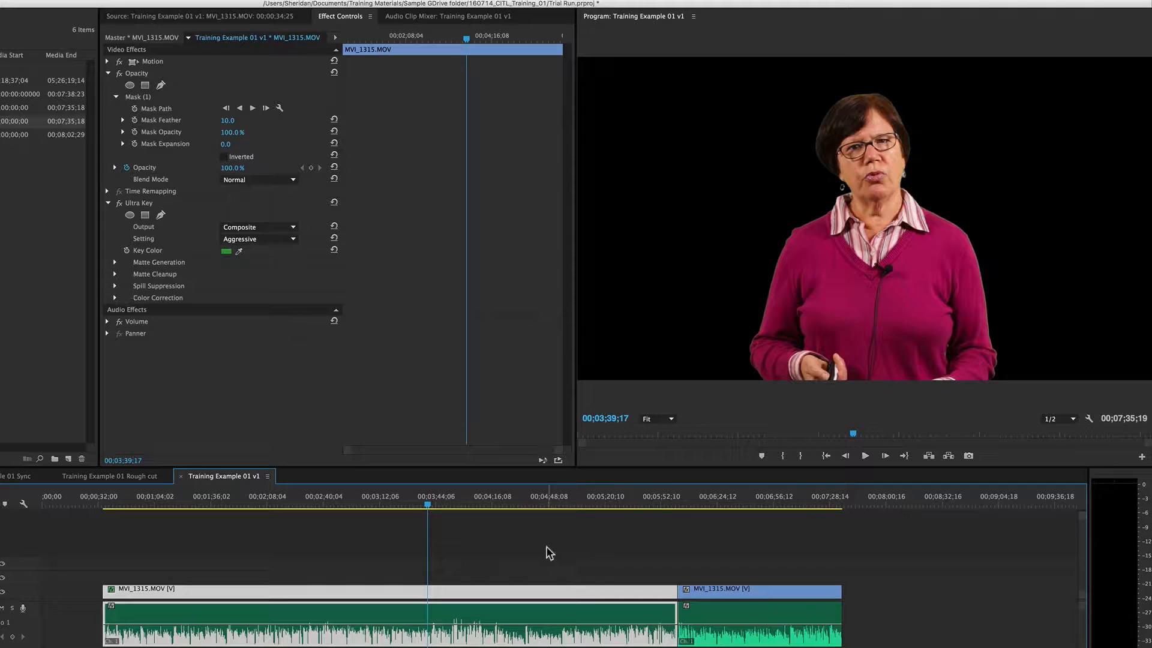
Step: Move the playhead onto the second MVI_1315.MOV clip to show its green background
click(658, 505)
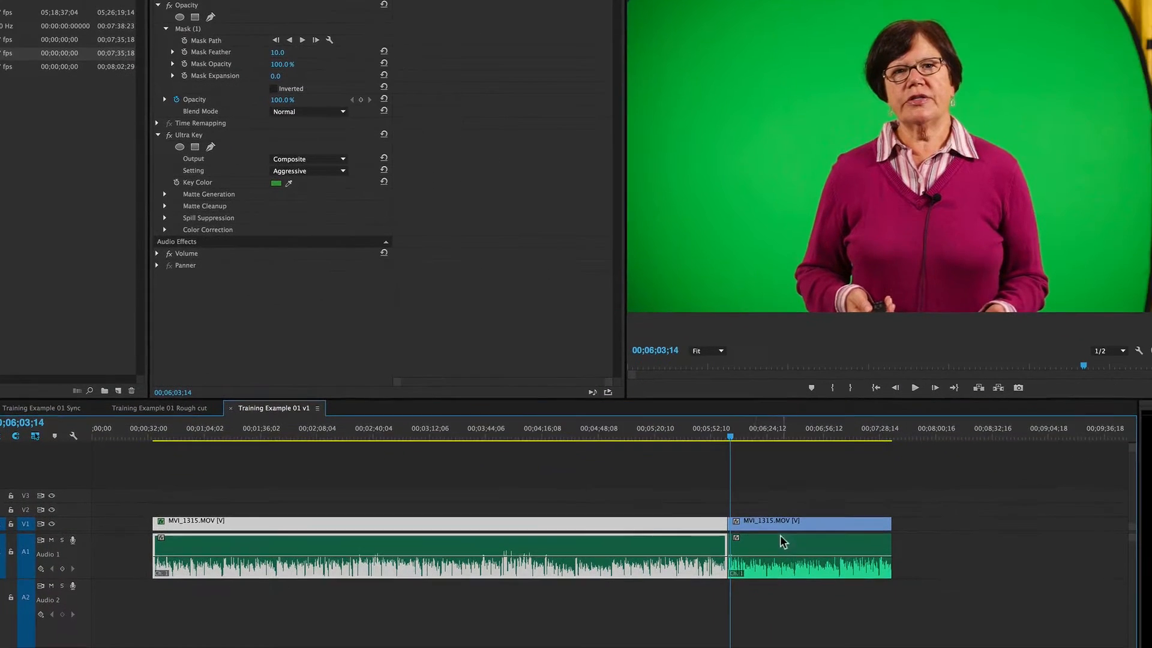
Step: Preview the keyed first clip, then select the second clip to confirm it lacks Ultra Key
click(441, 520)
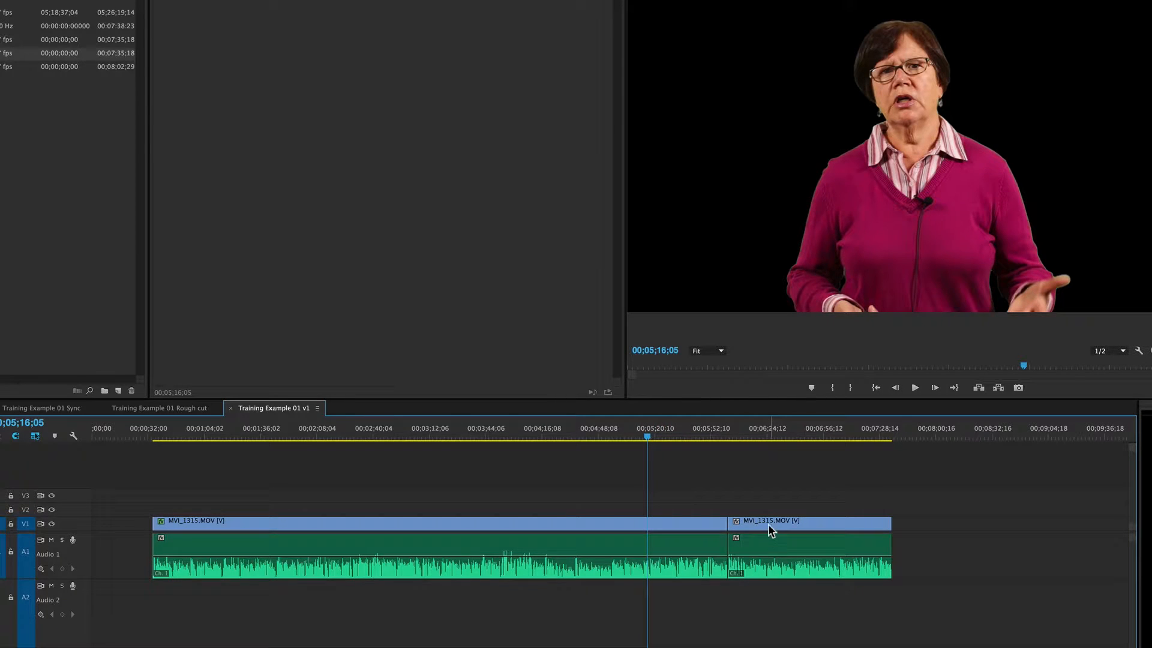
click(808, 522)
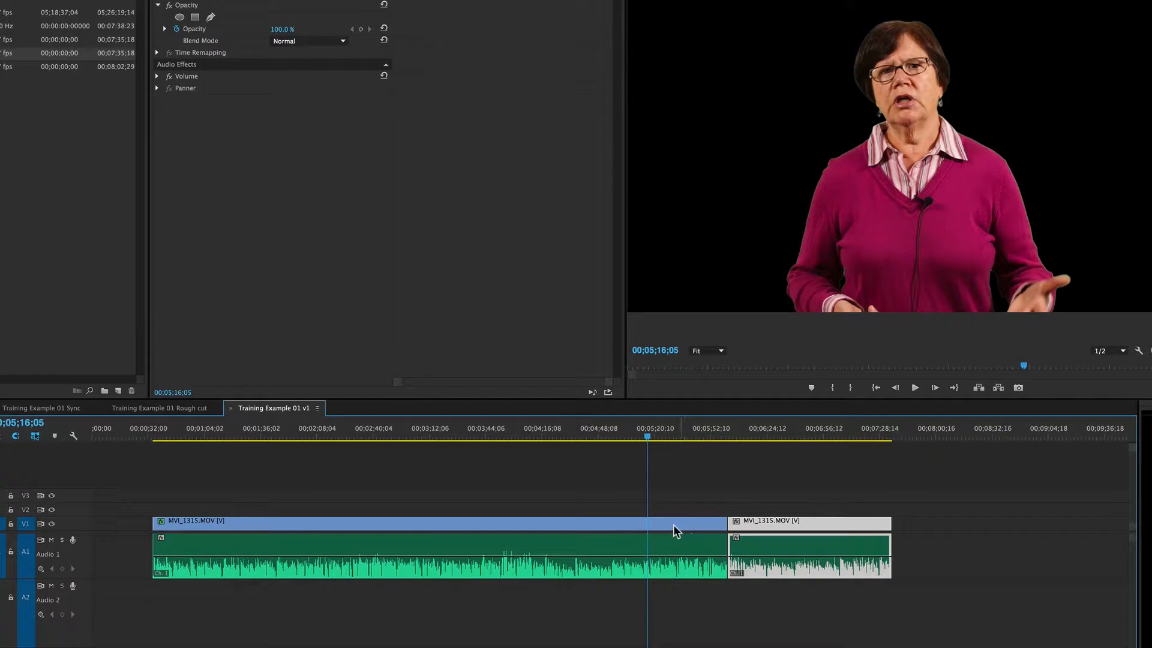
mouse_move(658, 530)
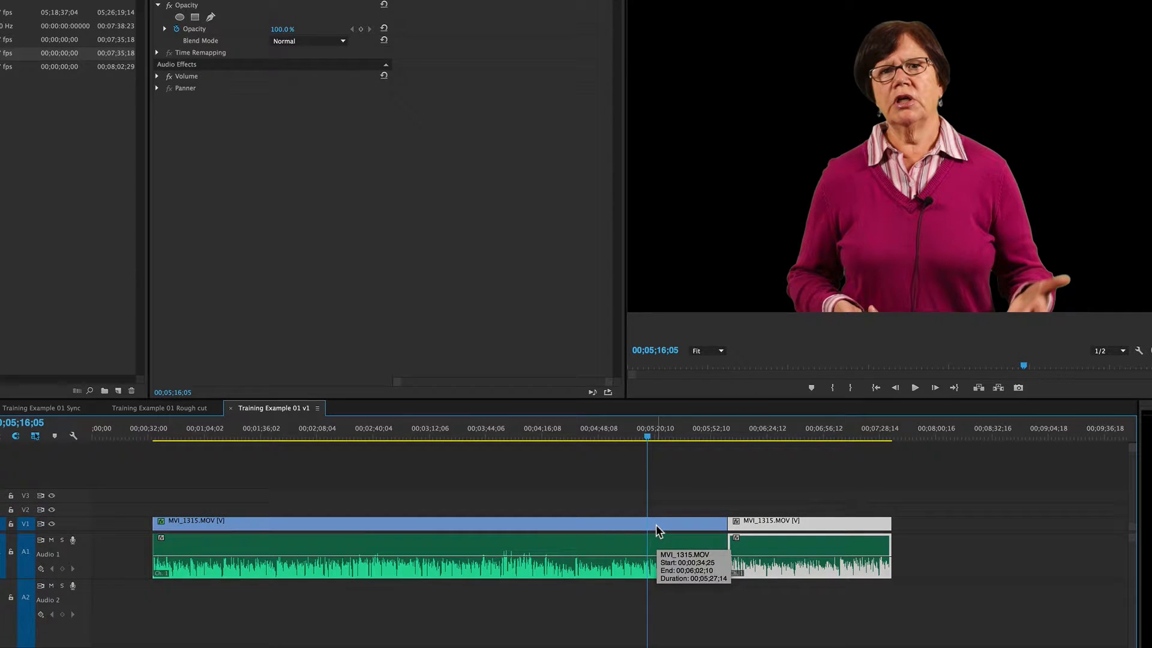
Step: Copy the keyed first clip and choose Paste Attributes on the second clip
right_click(656, 529)
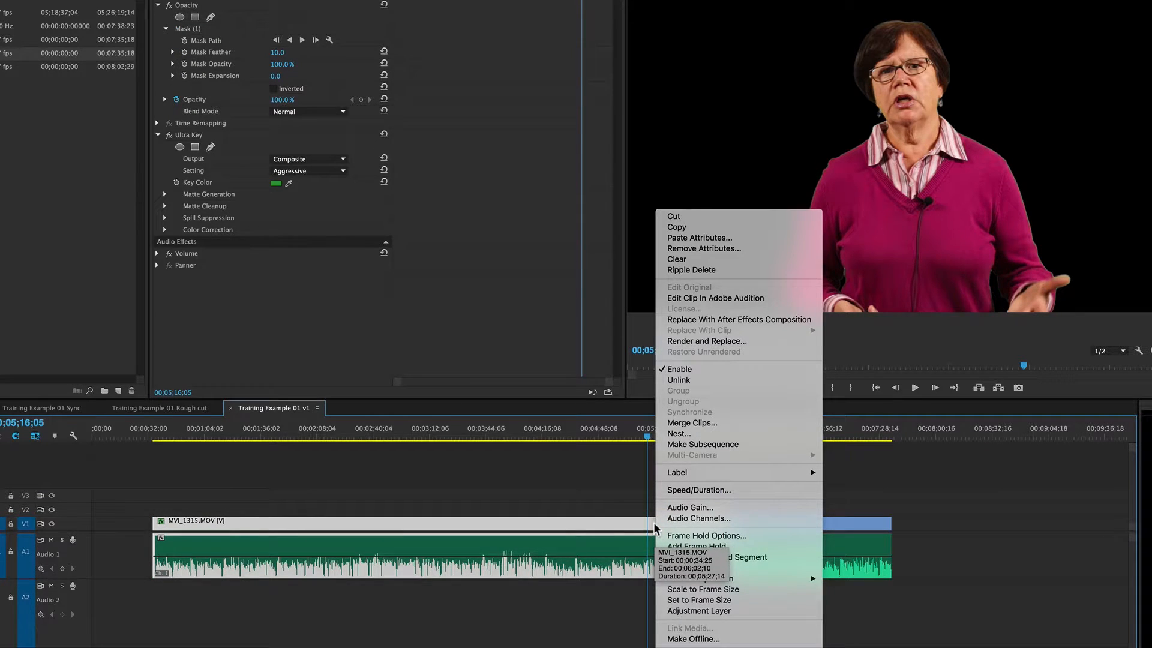
mouse_move(675, 228)
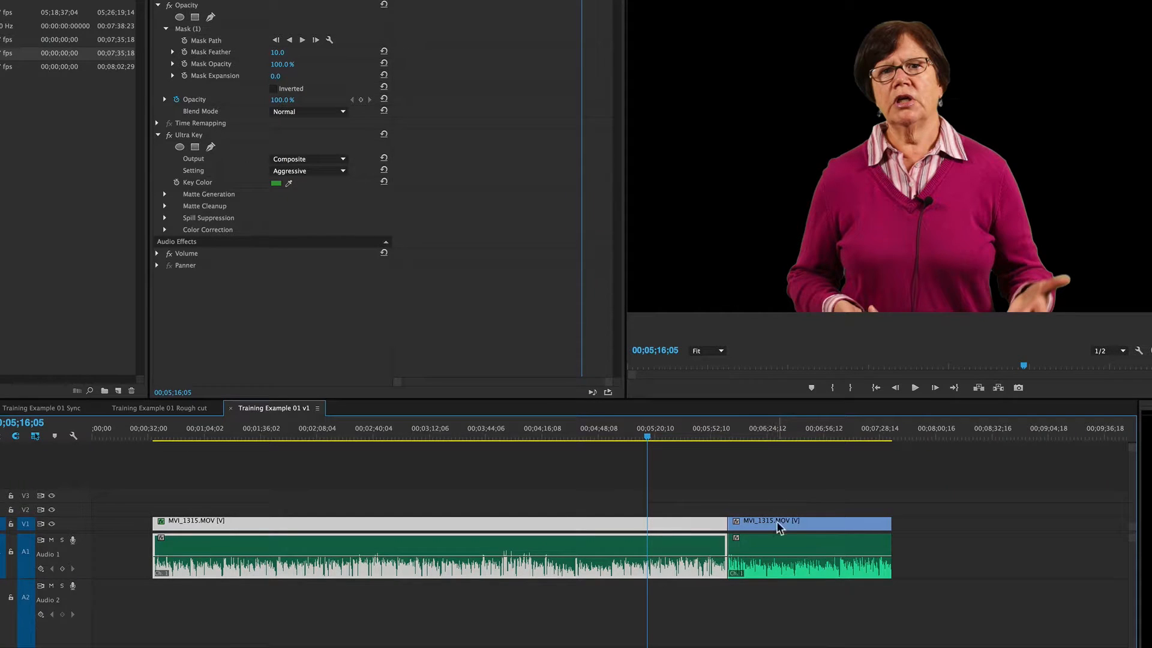
right_click(779, 523)
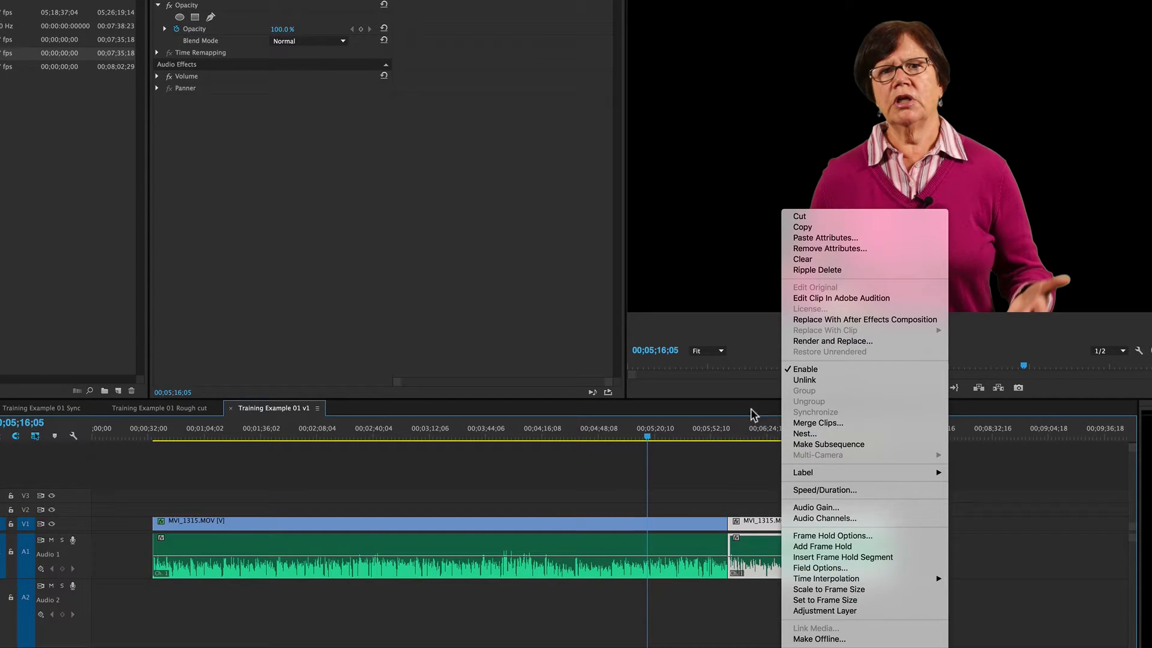
mouse_move(817, 238)
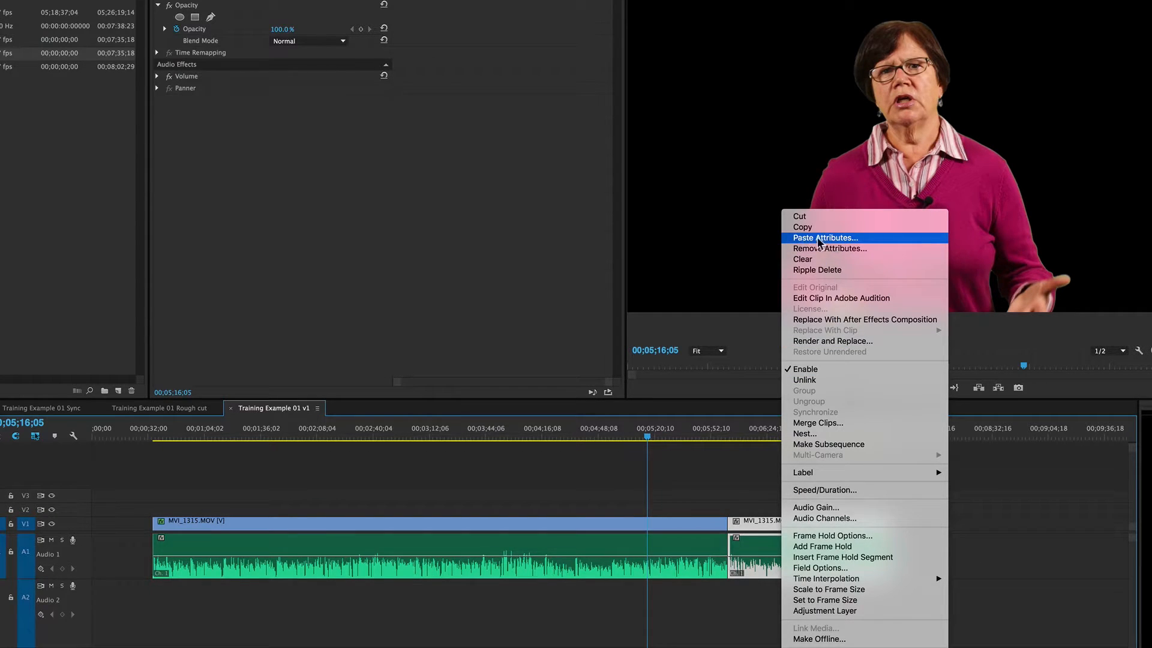
click(825, 238)
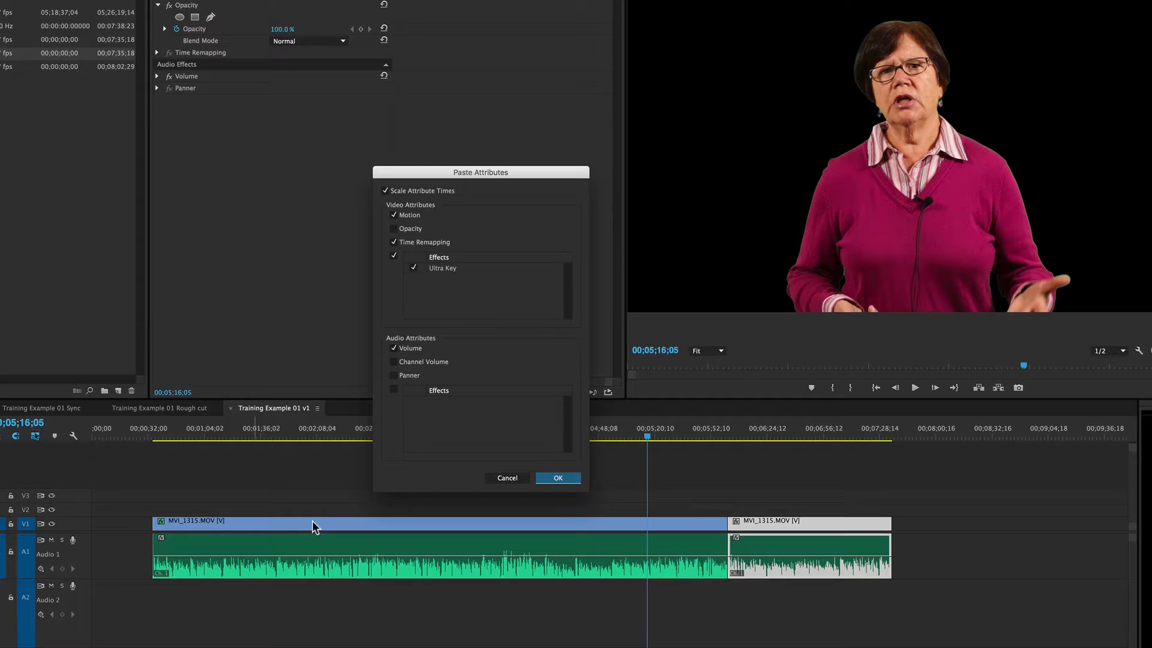
mouse_move(812, 513)
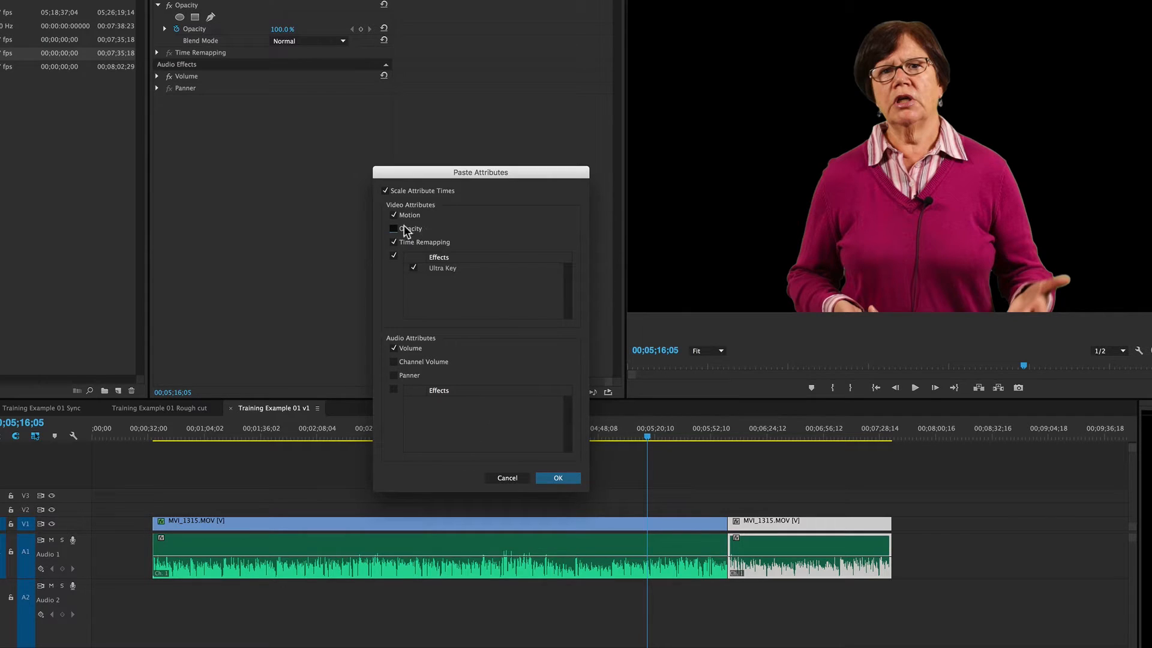
Step: Paste Ultra Key plus Opacity onto the second clip, confirming with OK
click(394, 228)
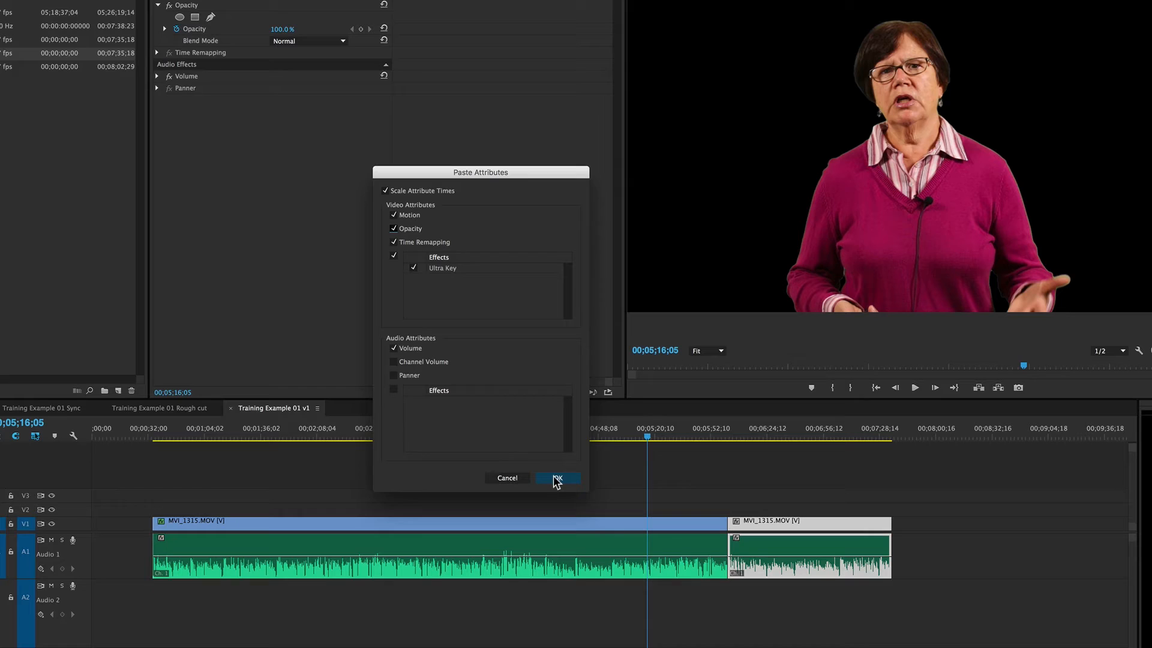
click(556, 478)
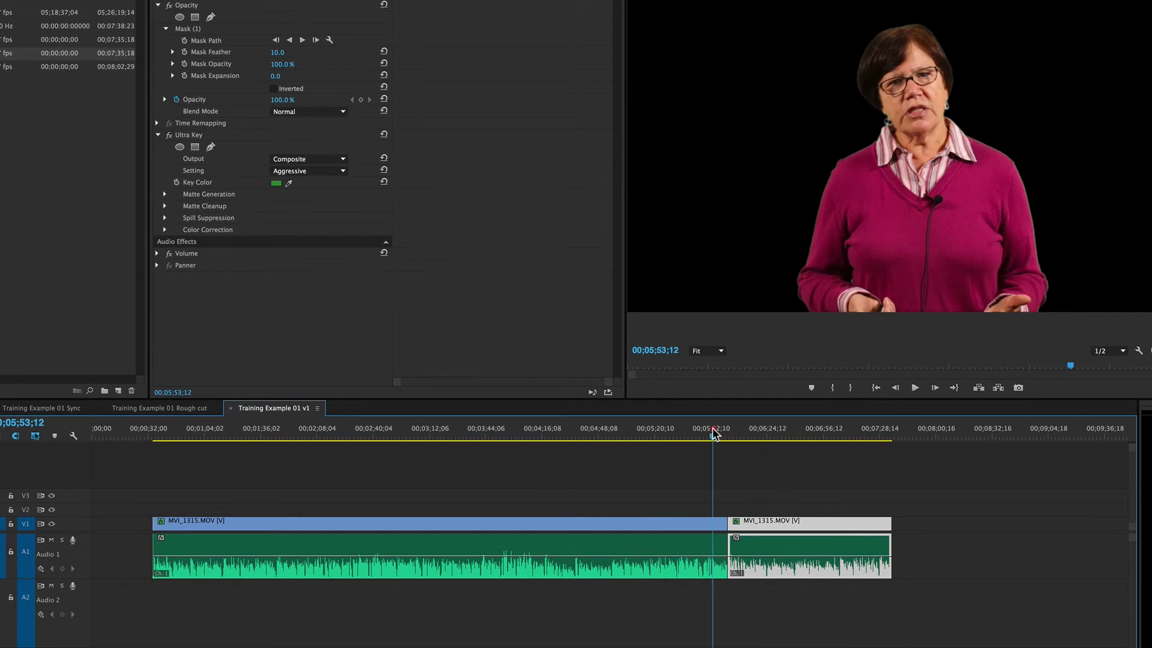